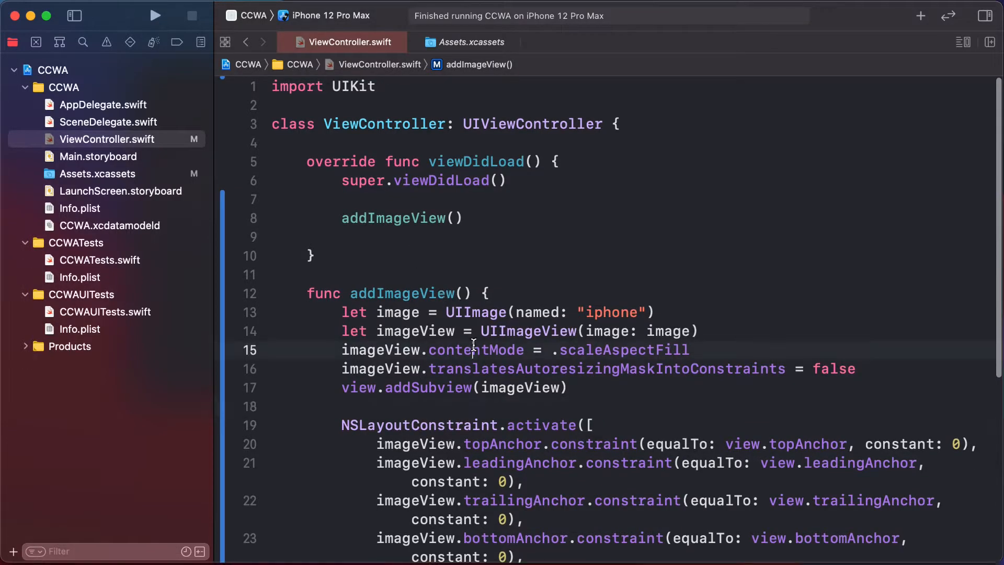
- Scroll through ViewController.swift to review the addImageView full-screen image setup
scroll("down", 3)
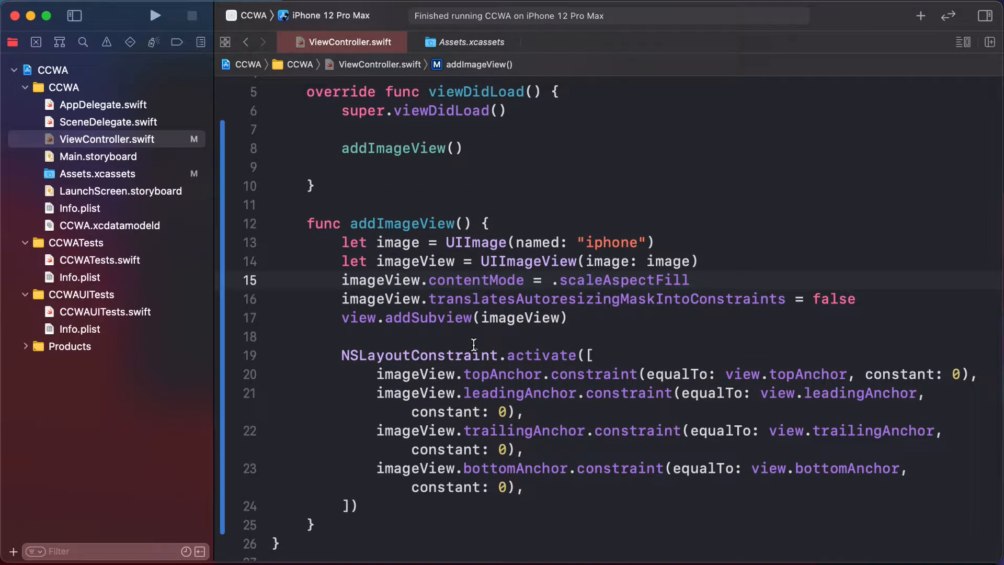
scroll("up", 3)
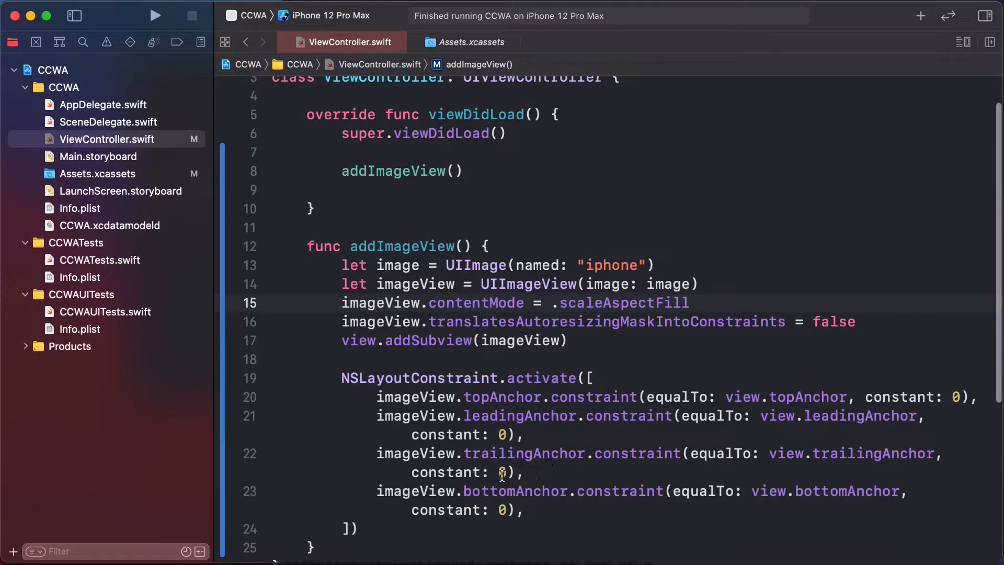
scroll("up", 3)
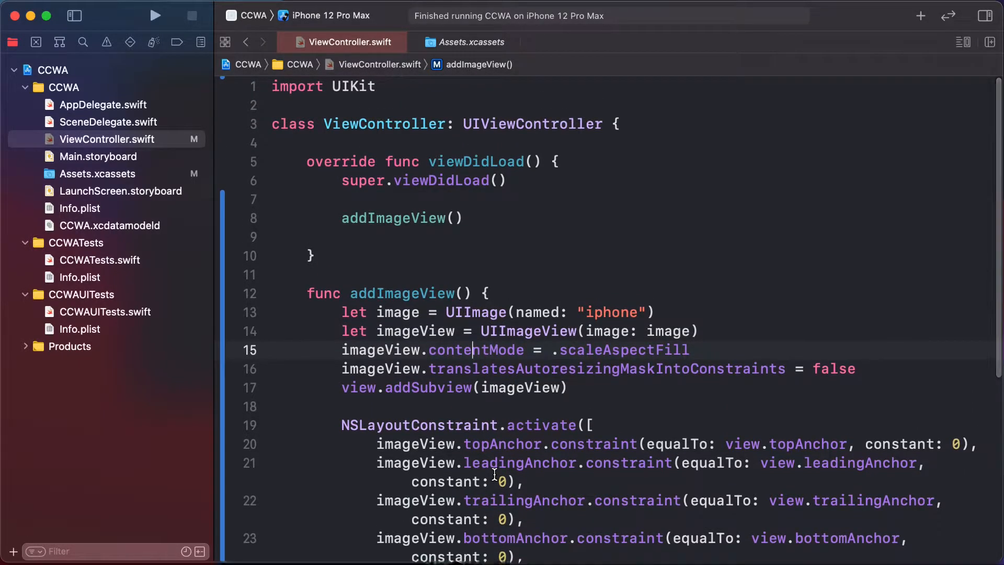
scroll("down", 3)
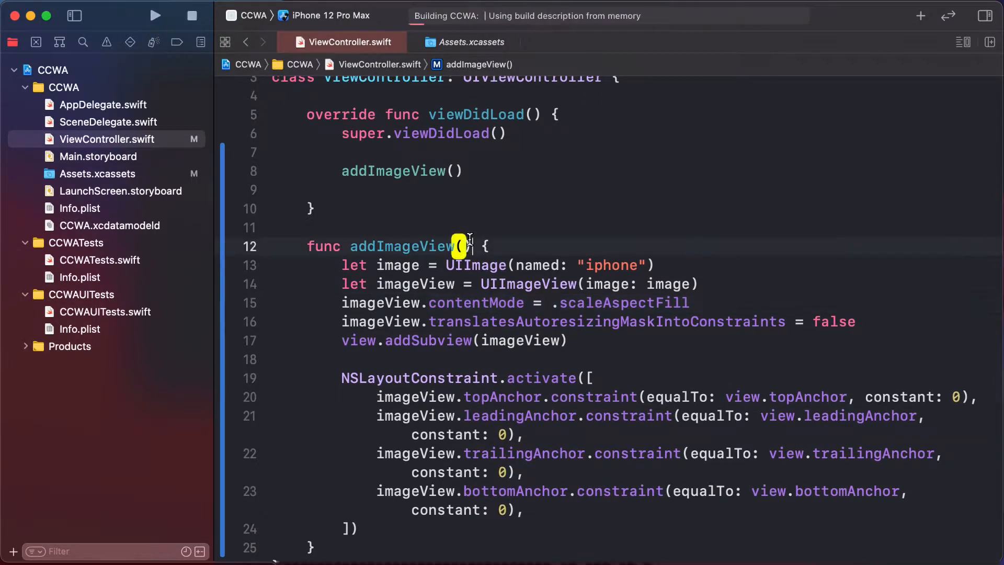
- Bring the simulator forward to see the unblurred photo filling the iPhone 12 Pro Max screen
left_click(155, 15)
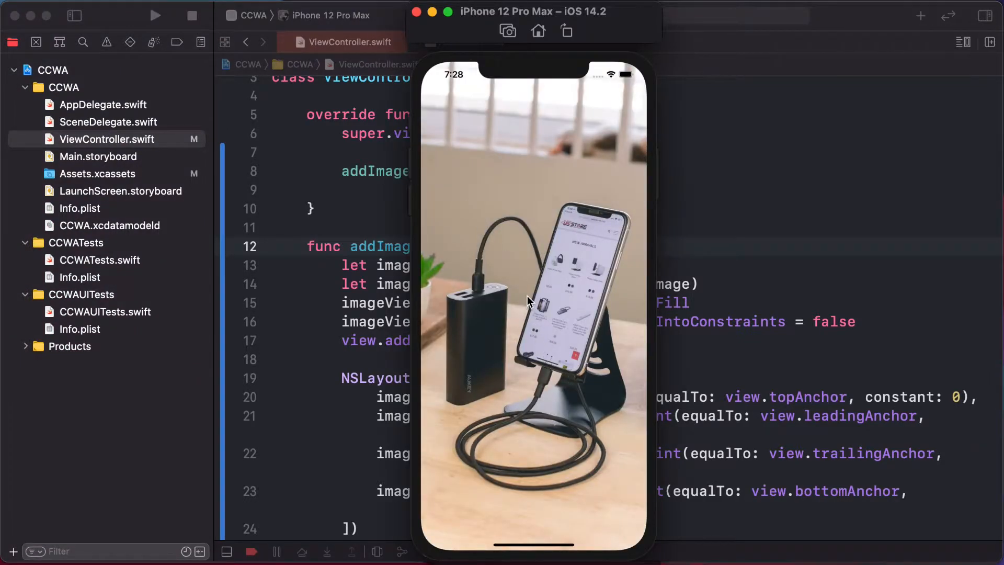
mouse_move(524, 268)
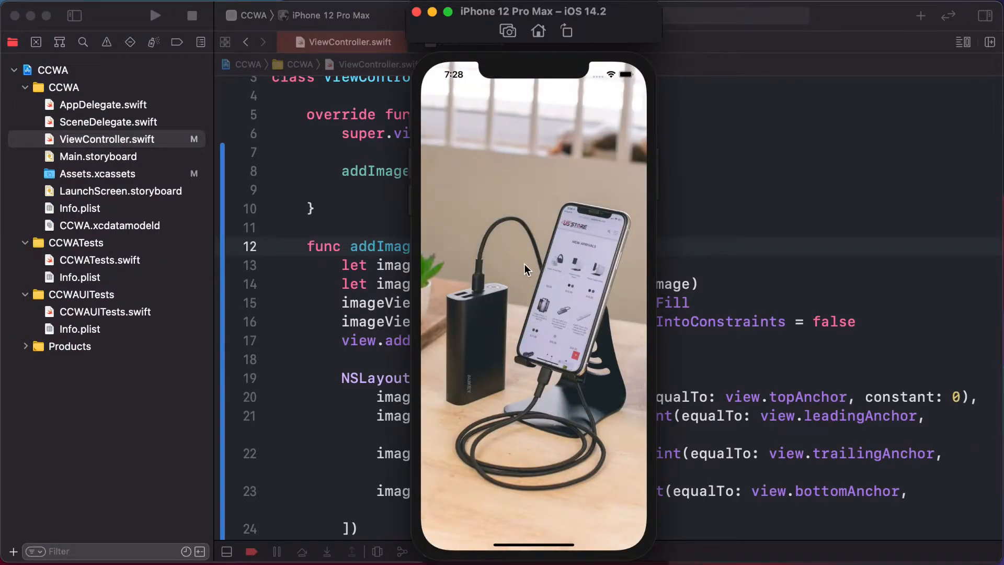
mouse_move(742, 220)
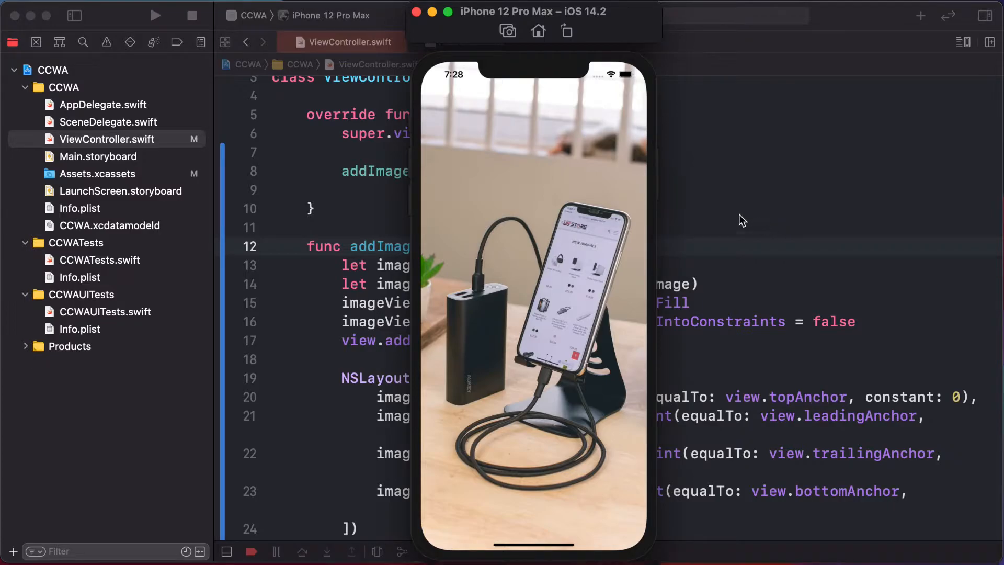
mouse_move(460, 118)
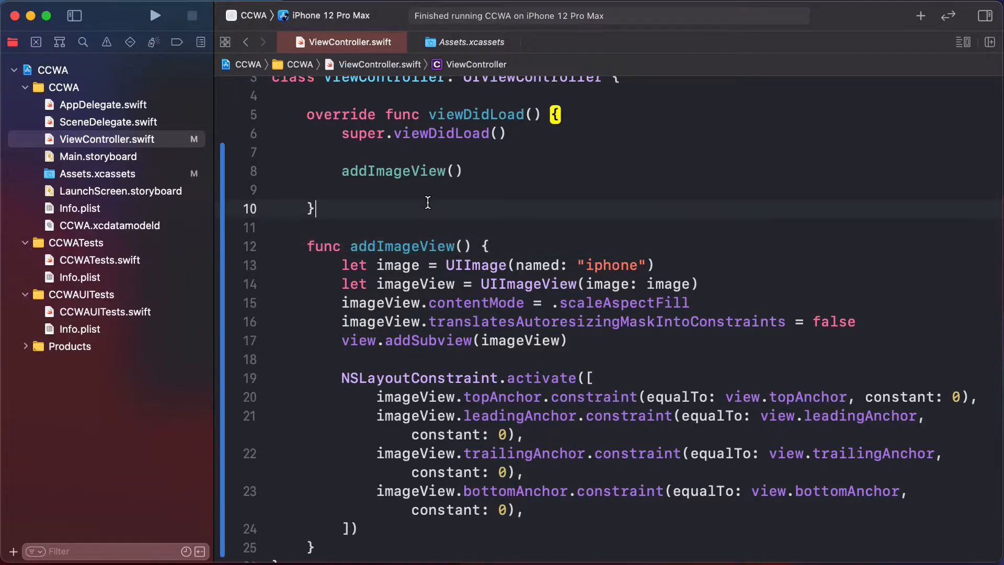
- Call addBlurView() in viewDidLoad and declare an empty addBlurView function, starting its first let
type("a")
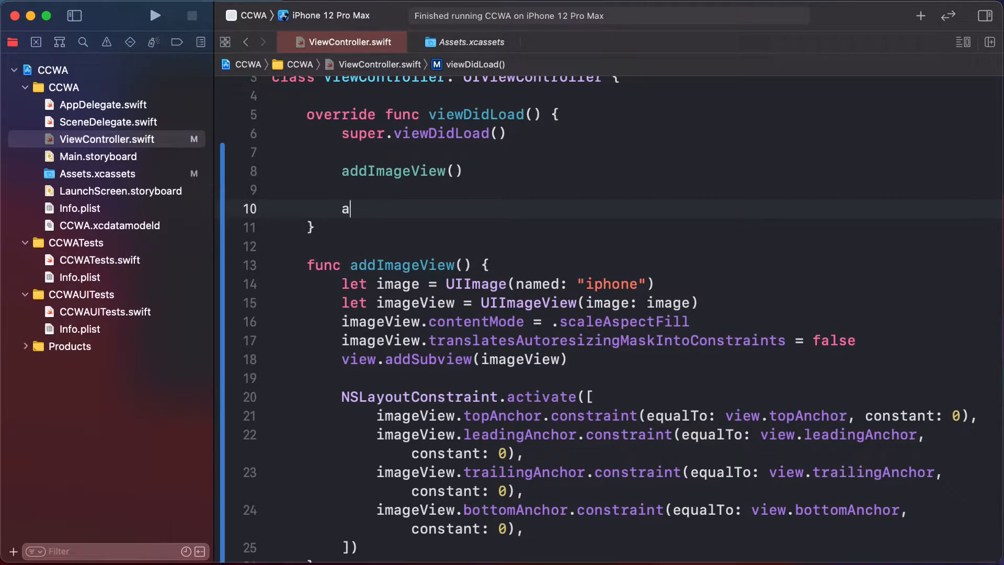
type("ddBlur")
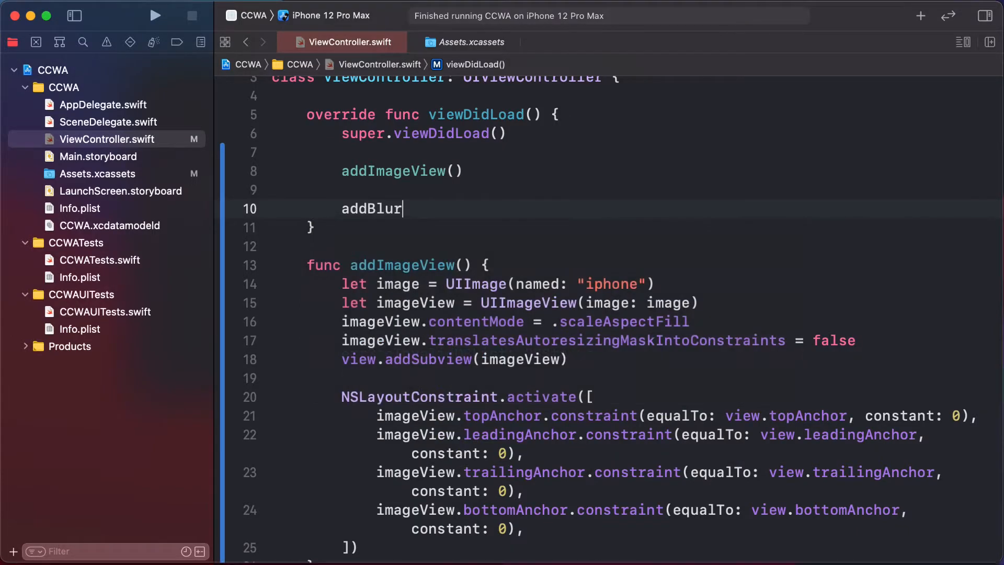
type("View()")
type("func")
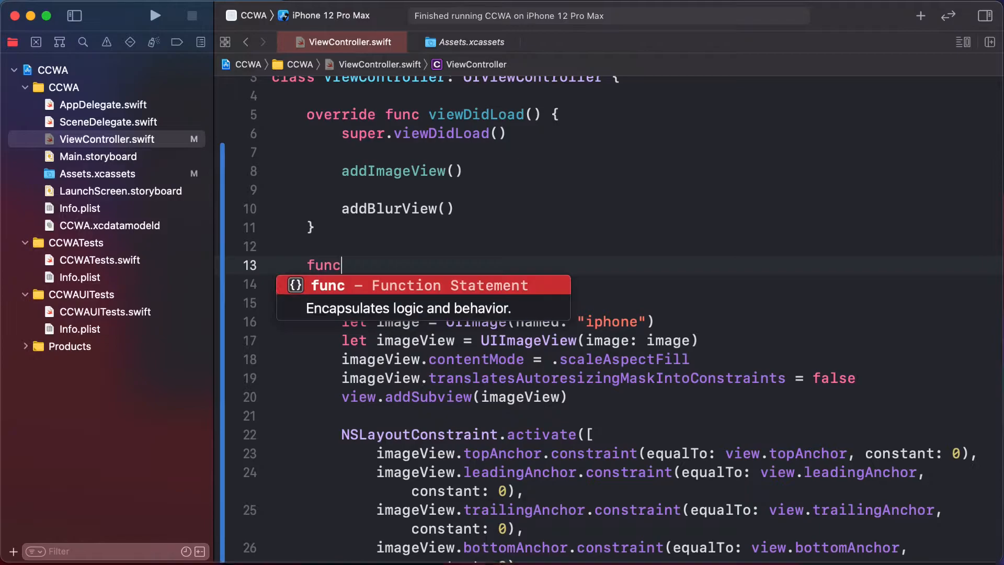
type("addBl")
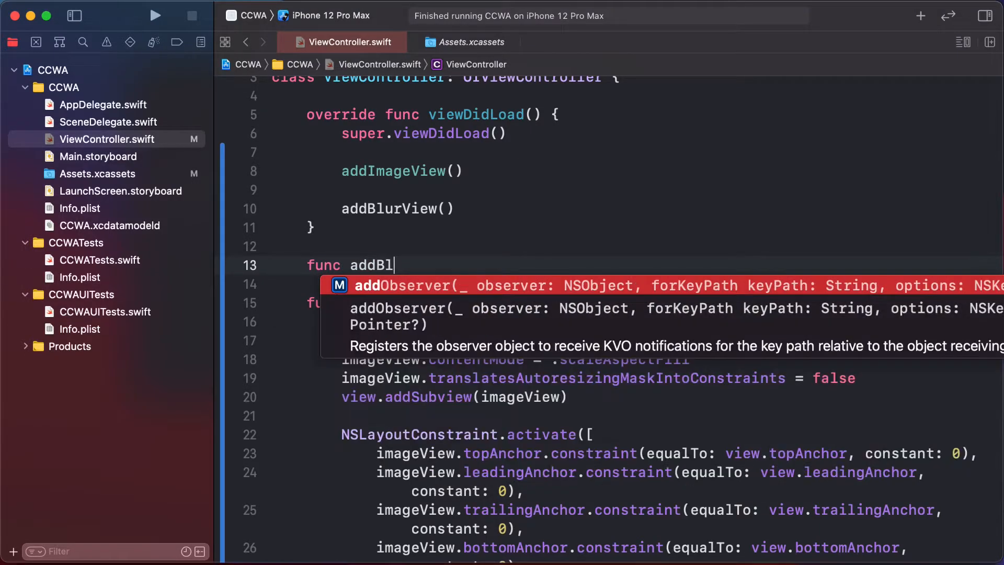
type("urView() {")
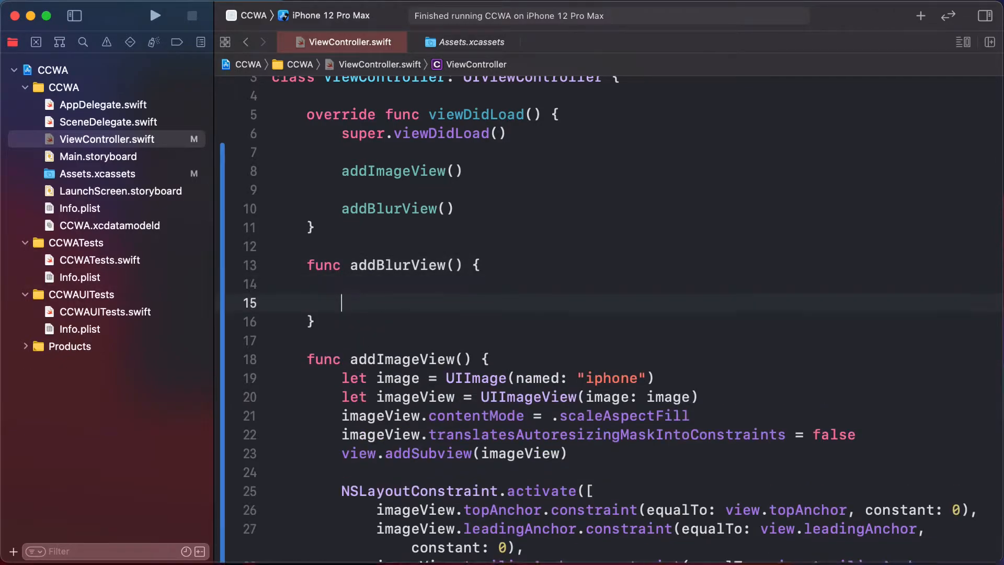
type("let")
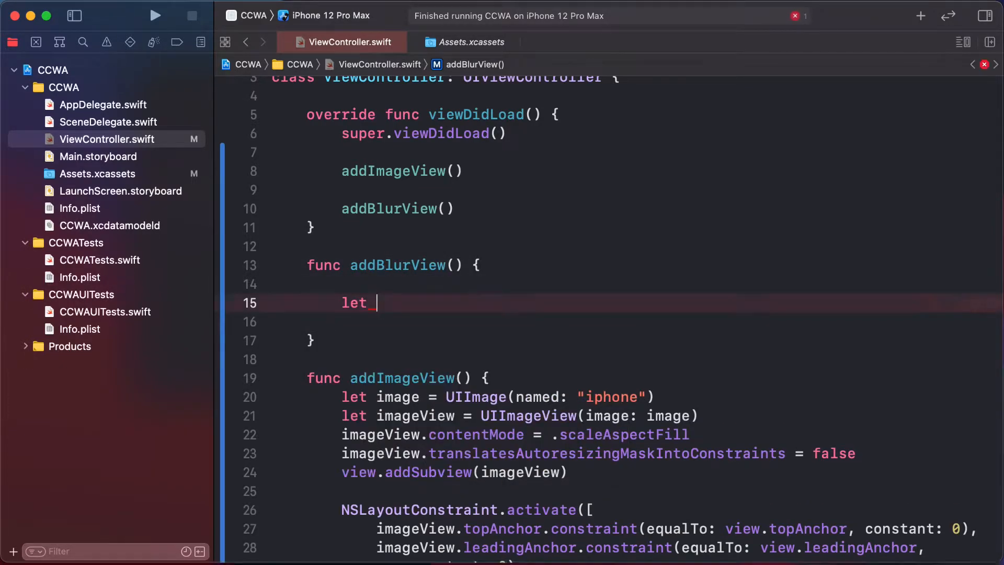
- Declare let visualEffect = UIVisualEffectView(effect:) using the (effect:) initializer completion
type("v")
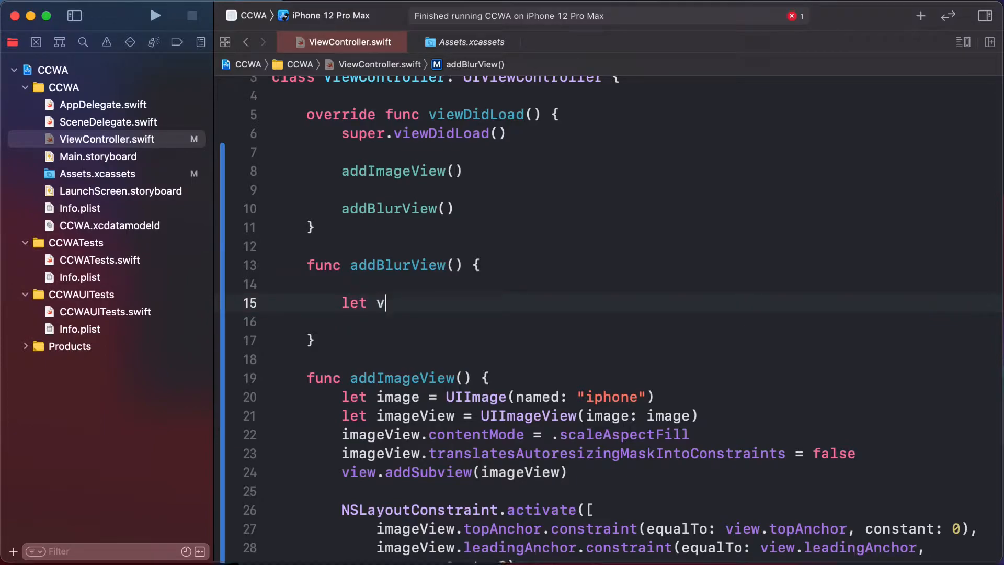
type("isualE")
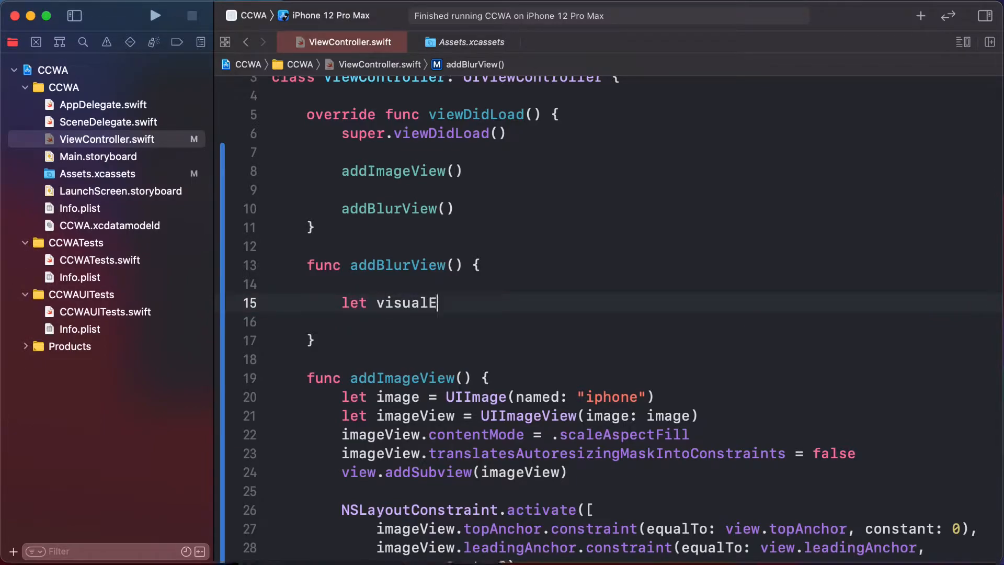
type("ffect = U")
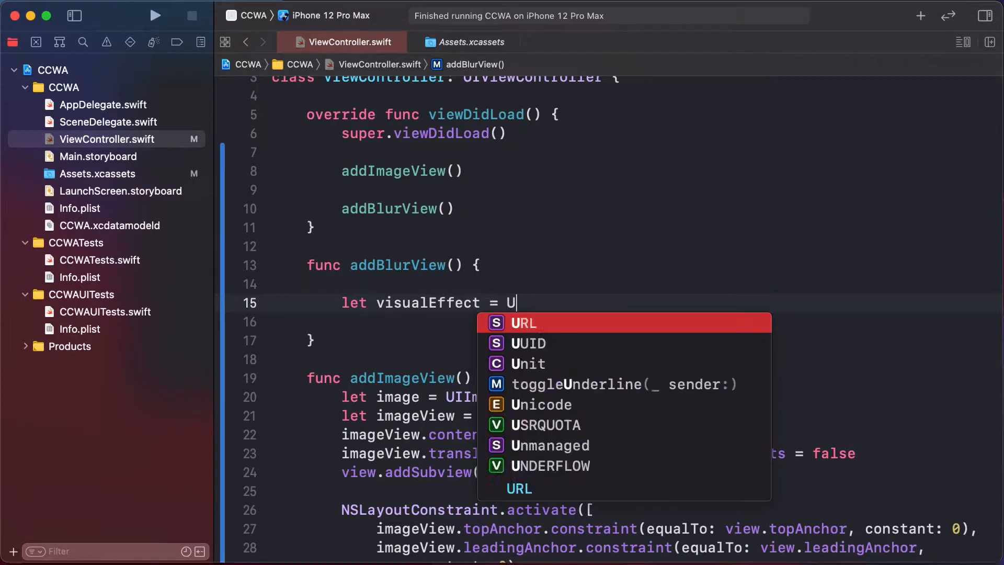
type("IVisualEffectView(")
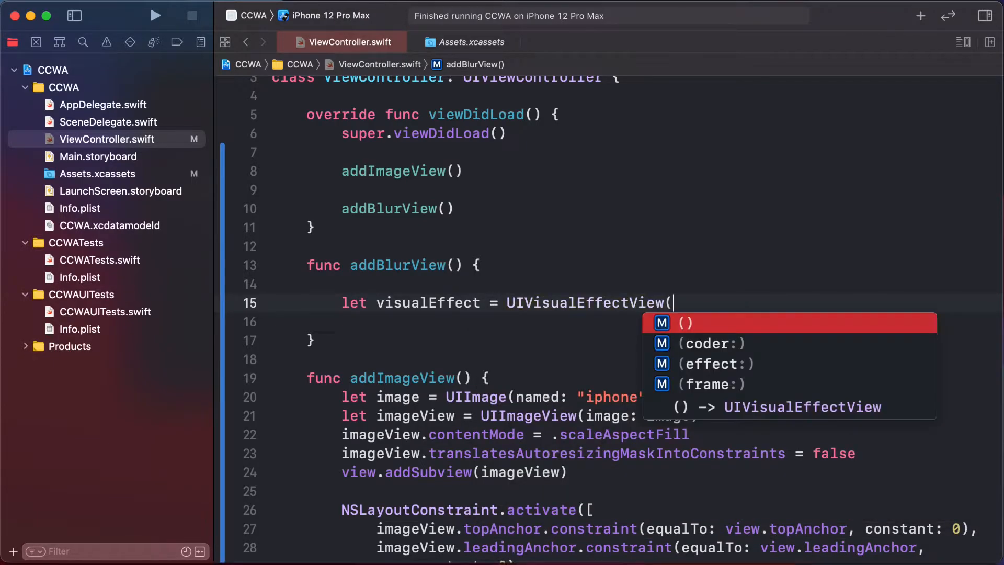
left_click(710, 364)
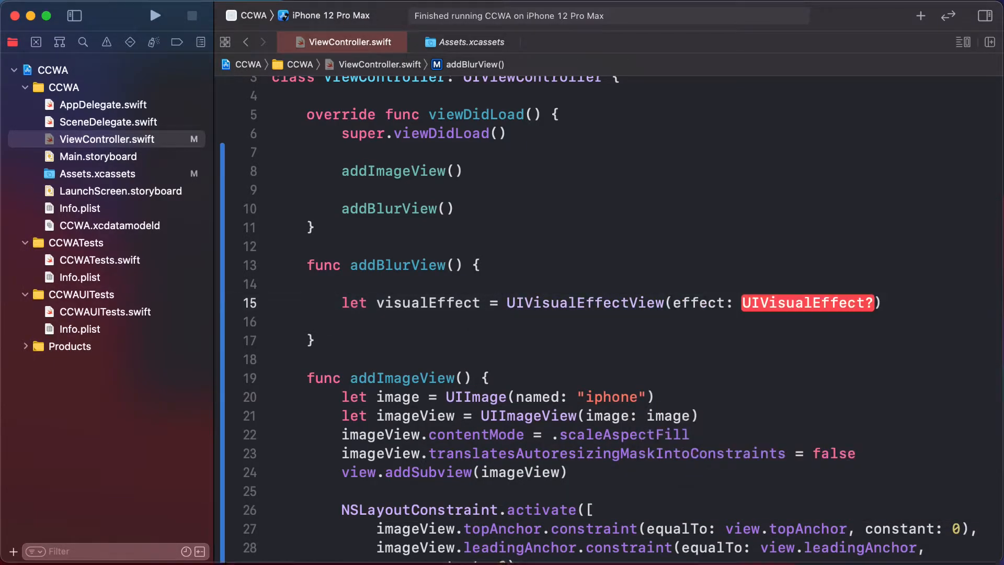
mouse_move(682, 282)
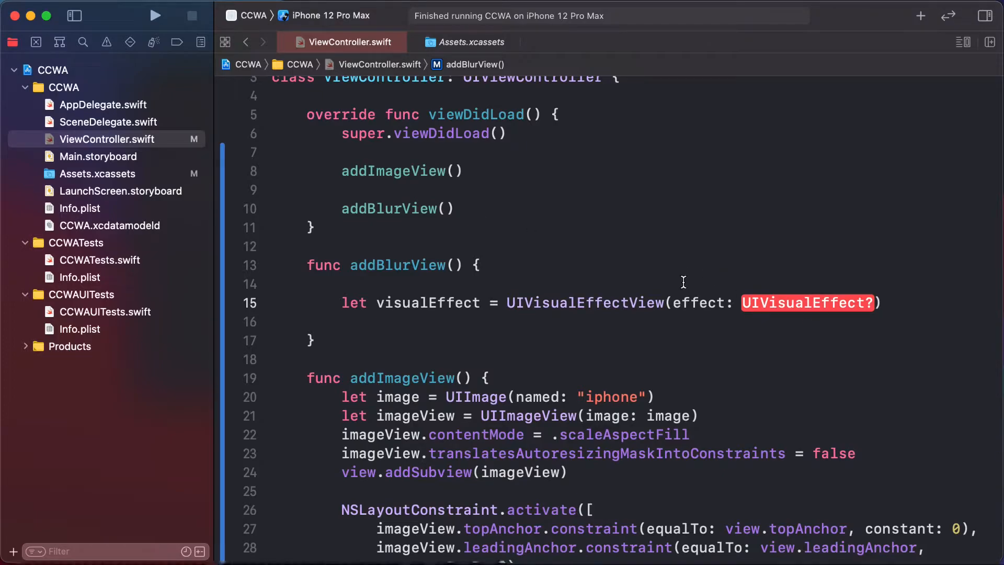
- Create blur = UIBlurEffect(style: .regular) above and pass it as the effect argument
key("Return")
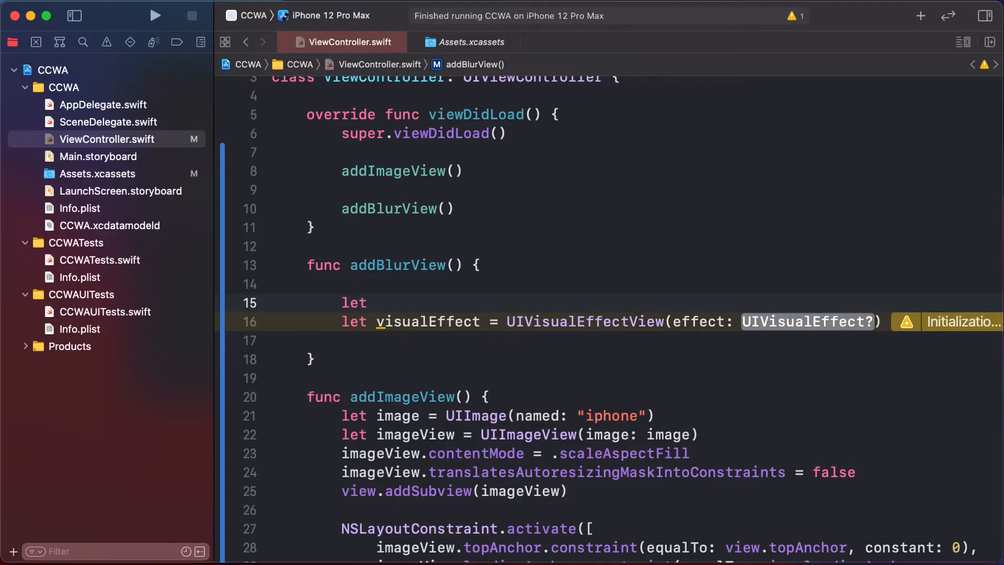
type("blur = UIBlurEffect(")
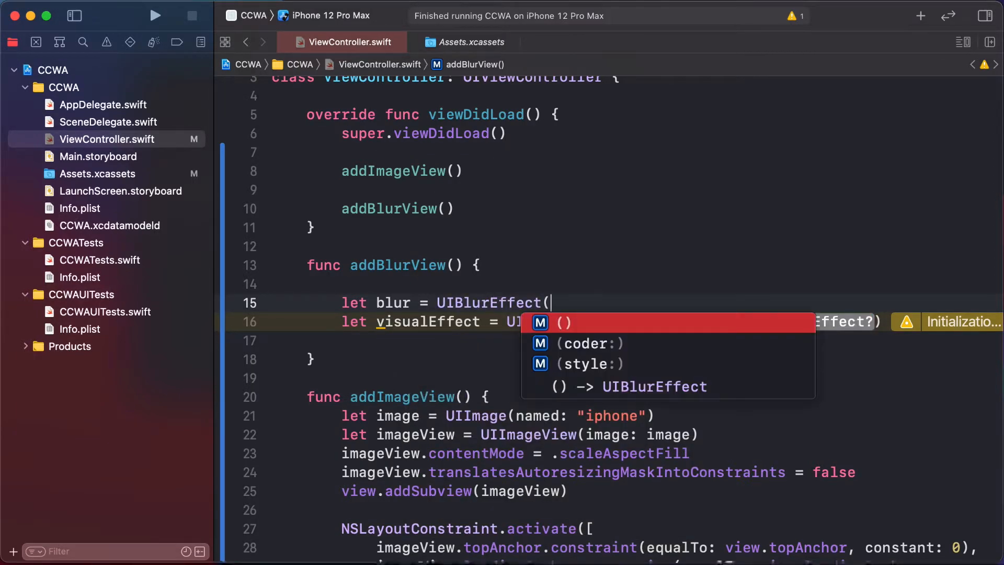
left_click(589, 364)
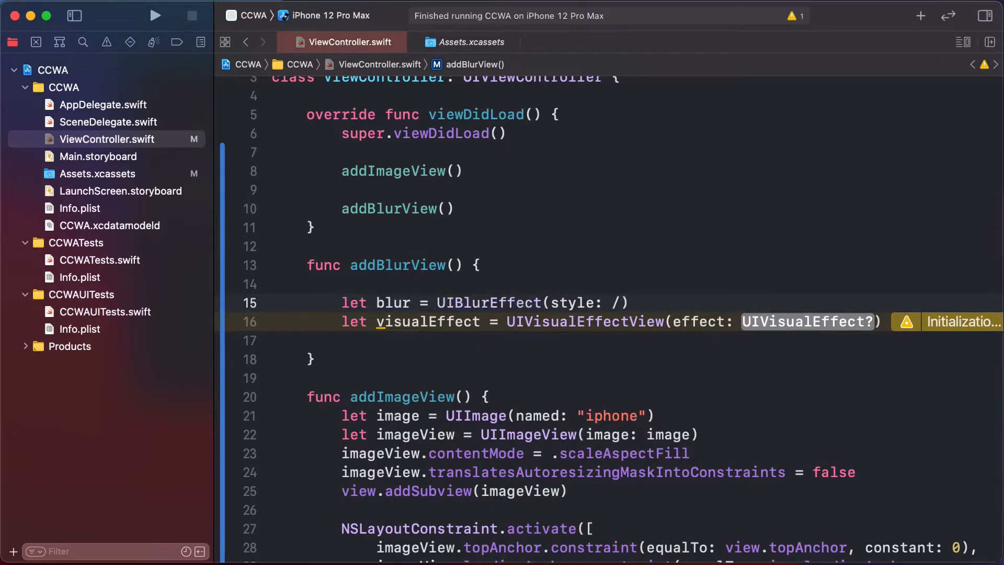
type(".regular")
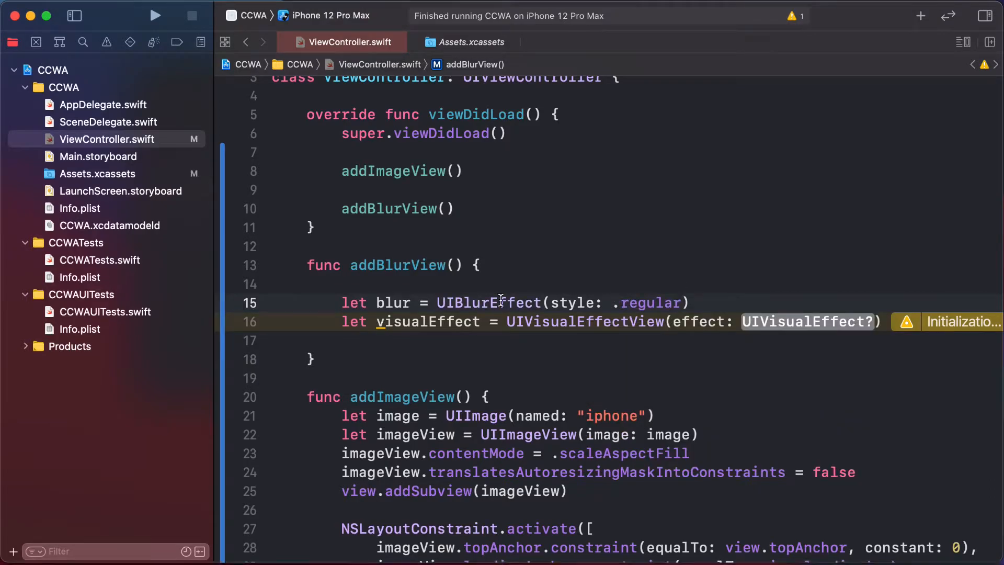
double_click(393, 302)
type("blur")
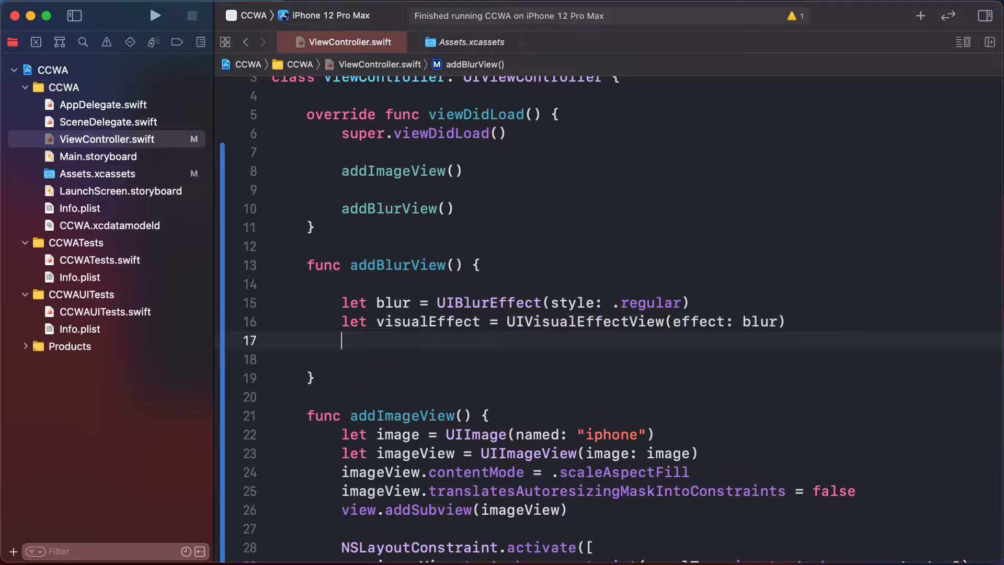
- Disable translatesAutoresizingMaskIntoConstraints, add visualEffect as a subview, and start NSLayoutConstraint.activate
type("view")
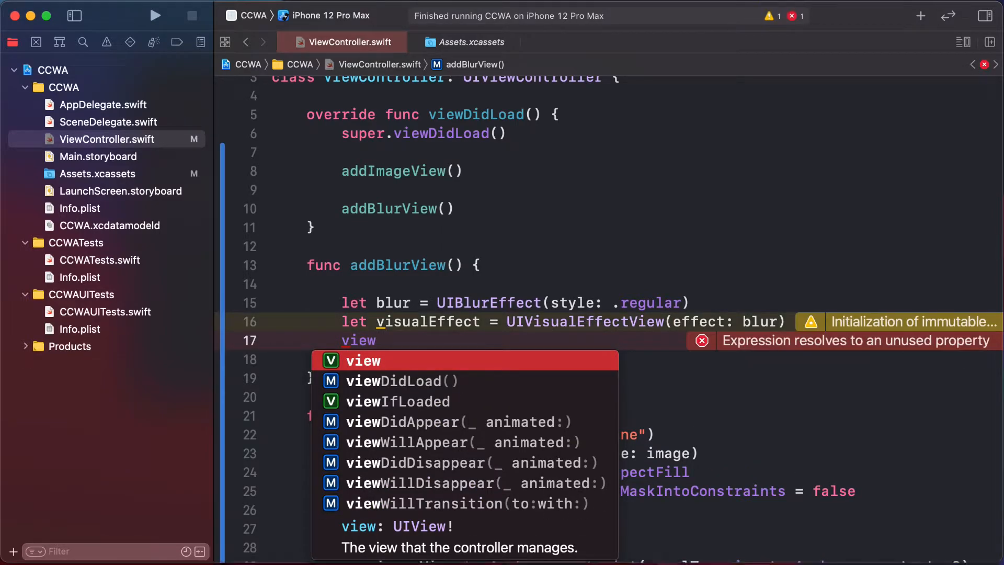
type("visualEffect")
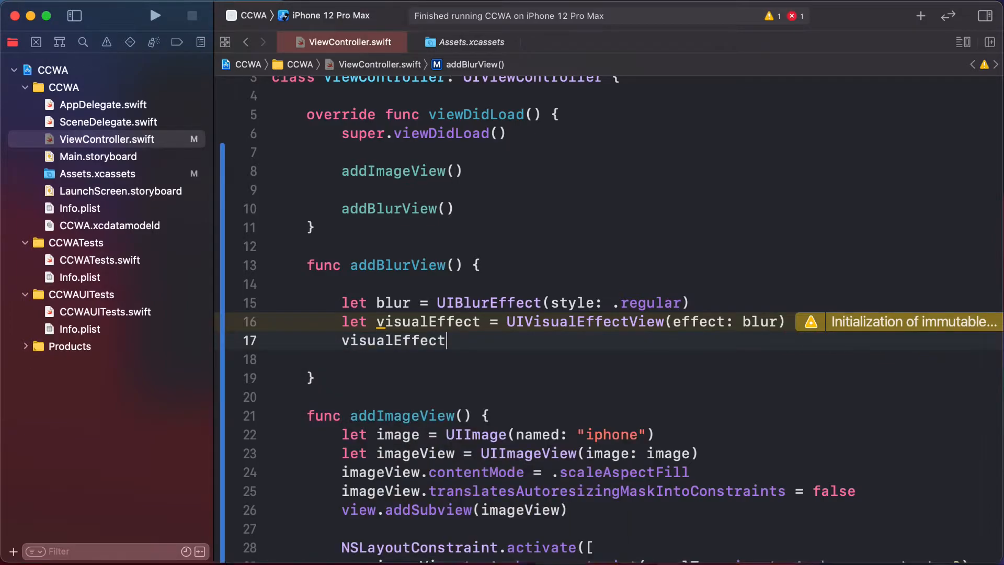
type(".tr")
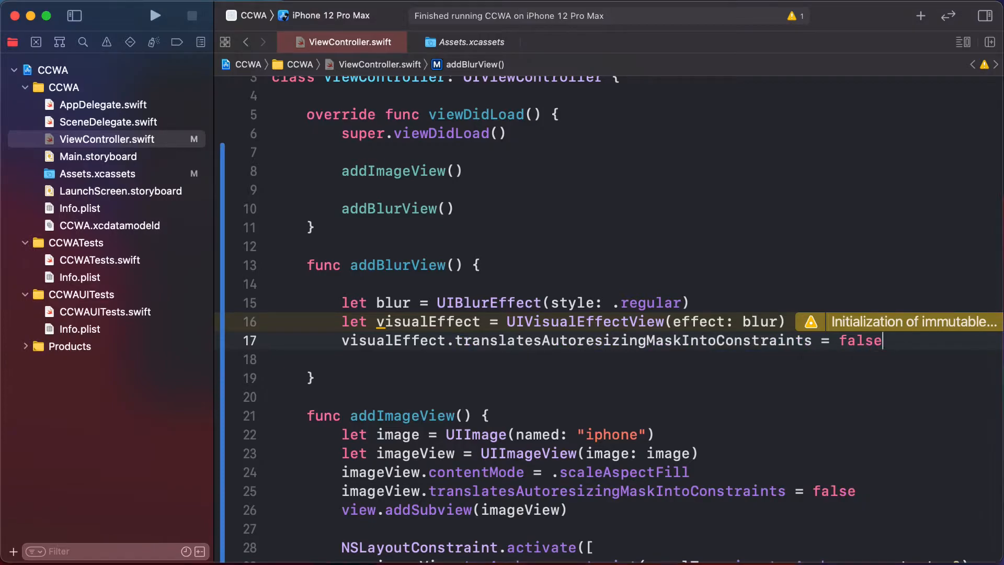
mouse_move(809, 322)
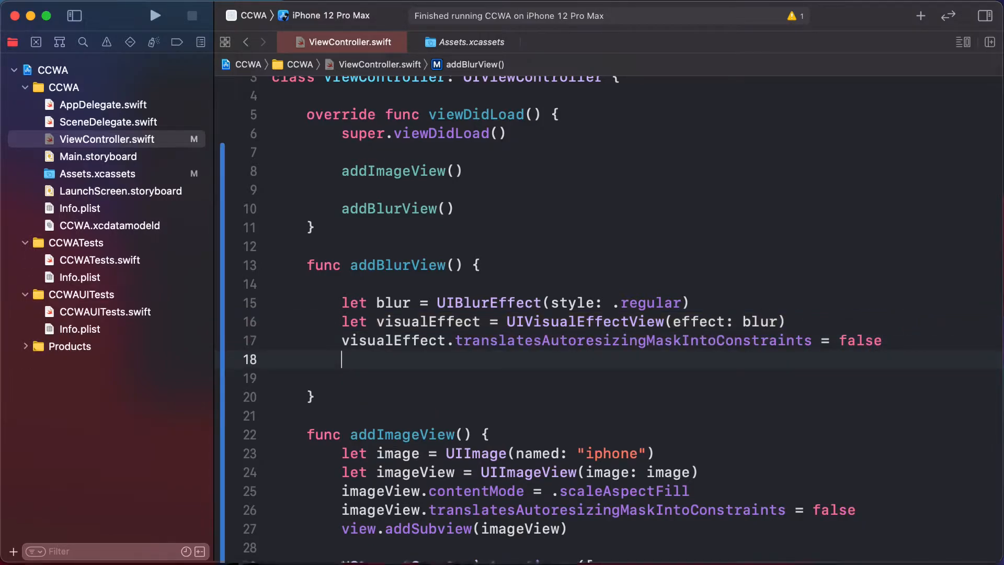
type("view.addSubview(visualEffect")
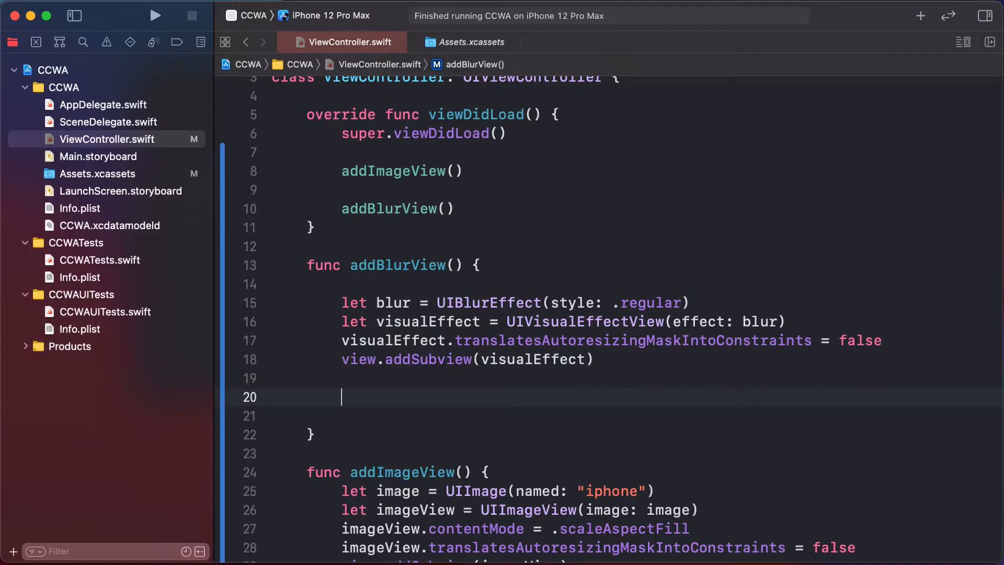
type("NSLayoutConstraint.activate([")
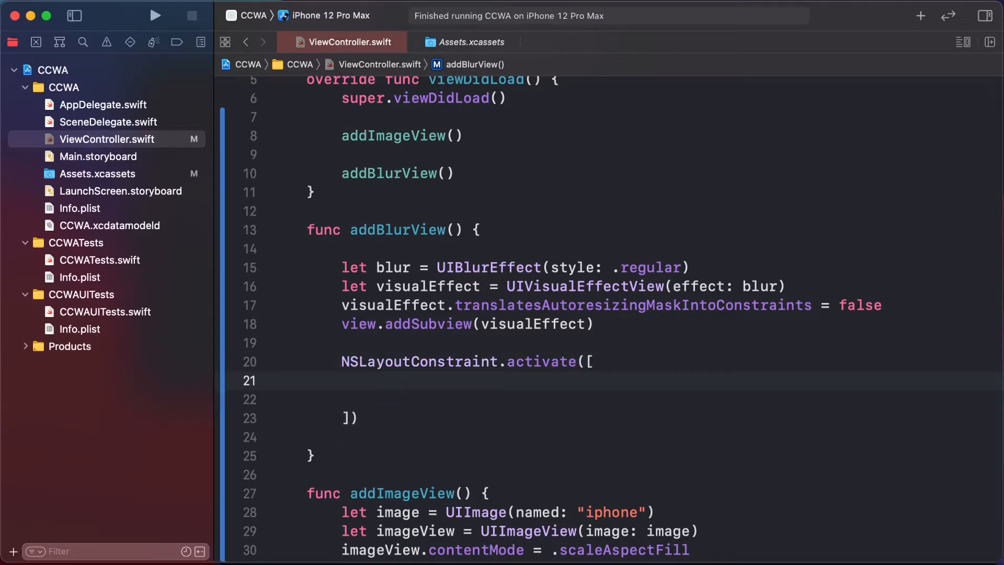
- Pin visualEffect's topAnchor, leadingAnchor, trailingAnchor and bottomAnchor to the view's matching anchors
type("visualEffect.")
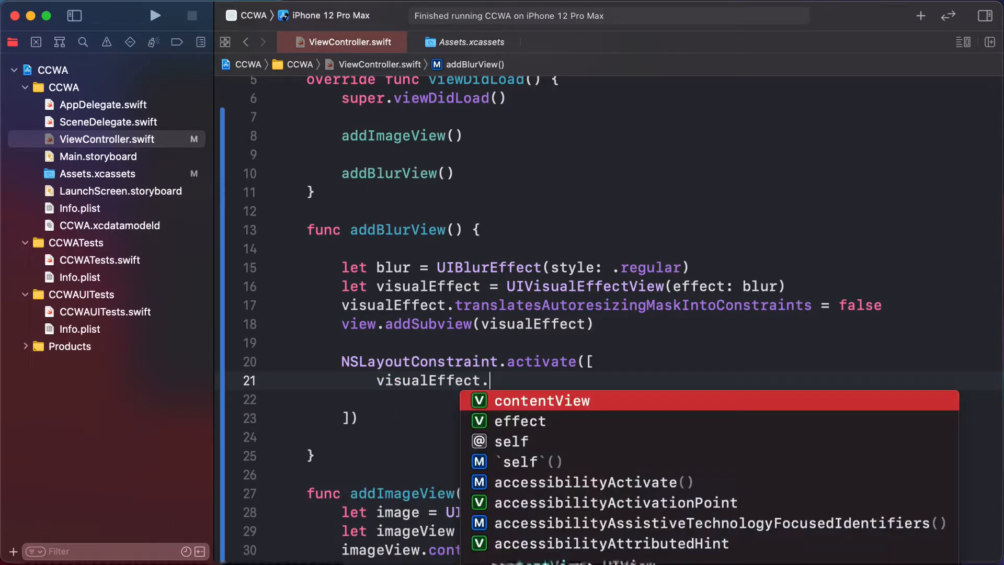
type("topAnchor.constraint(equalTo: view.topAnchor, constant: 0")
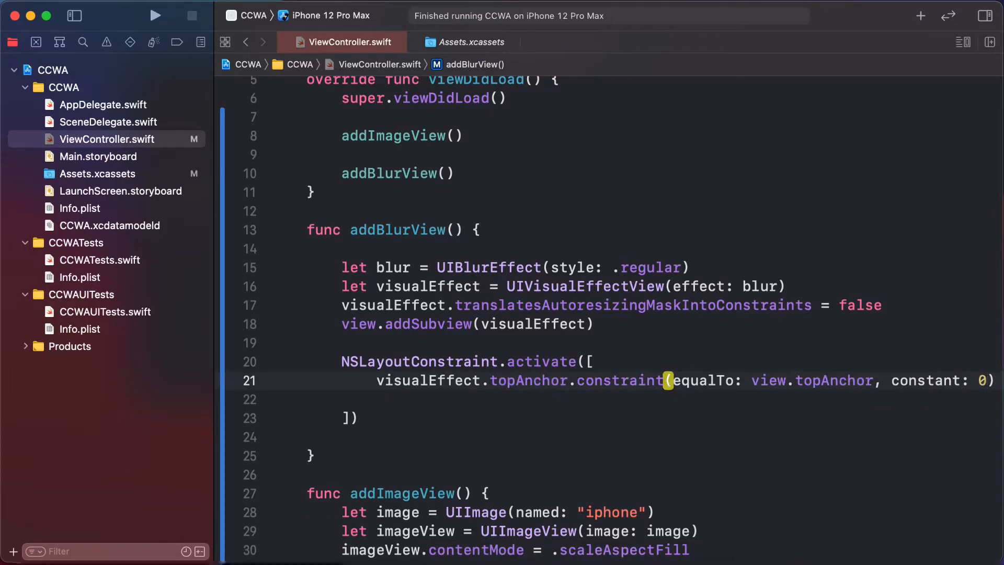
double_click(528, 380)
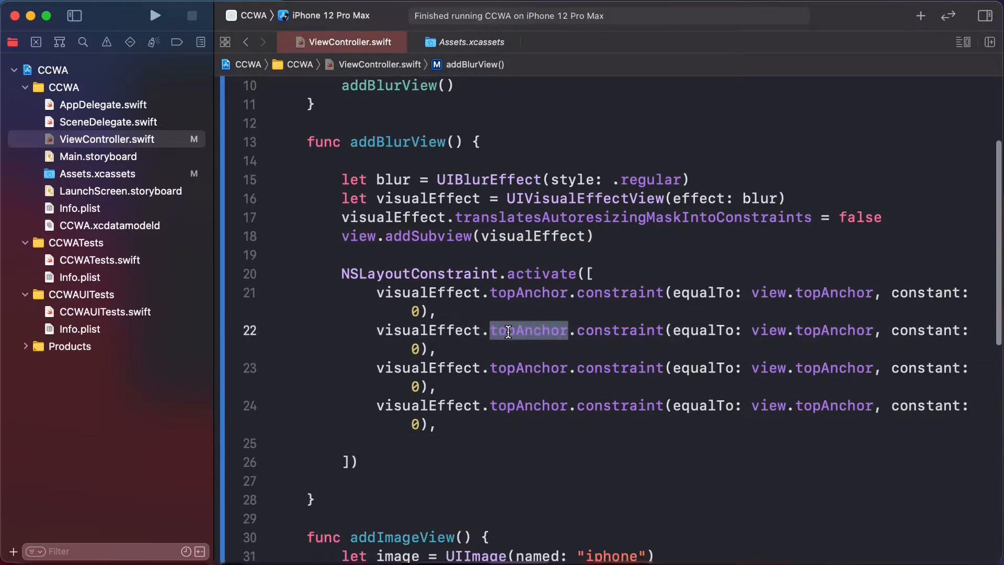
type("leadingAnchor")
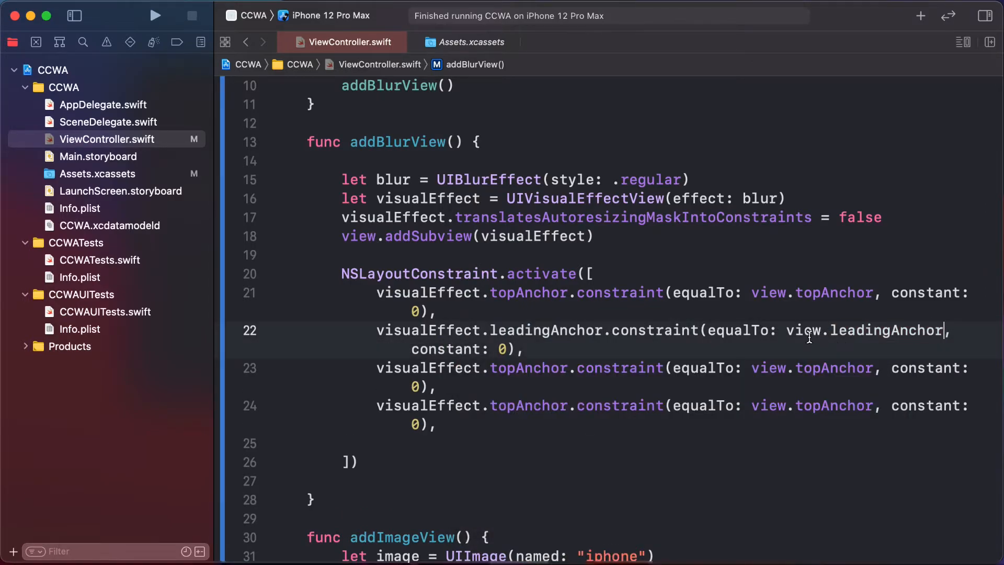
double_click(529, 368)
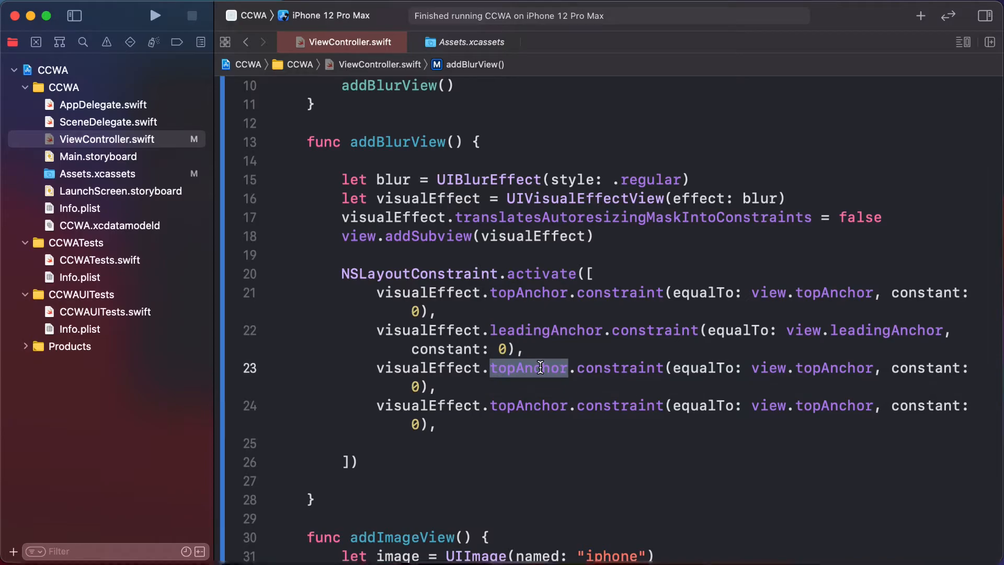
type("tr")
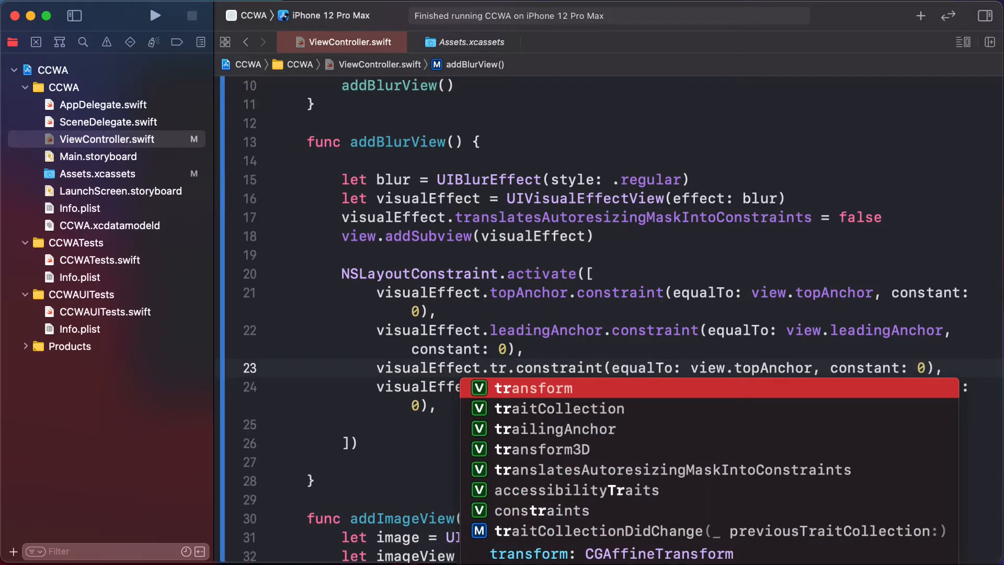
left_click(554, 429)
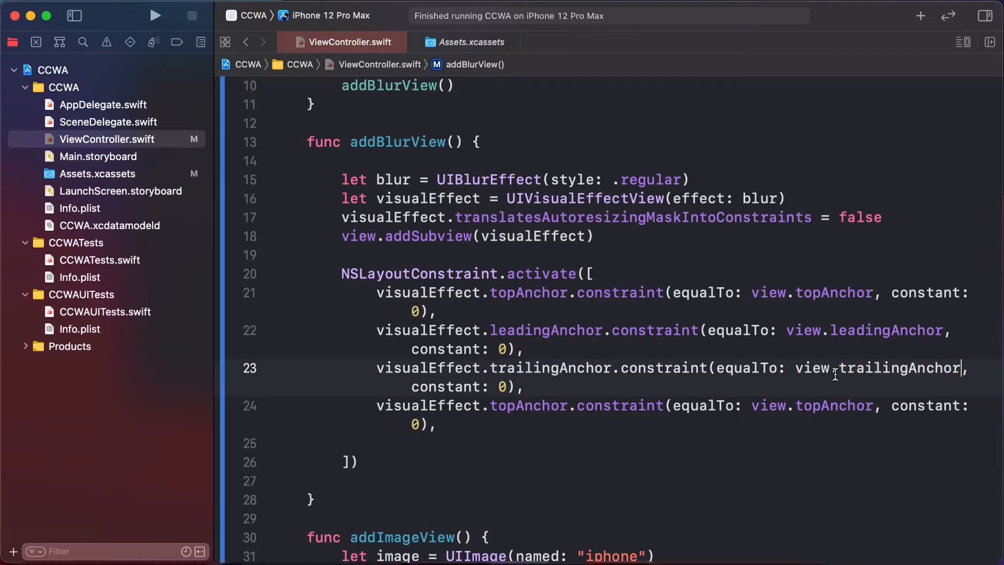
type("bo")
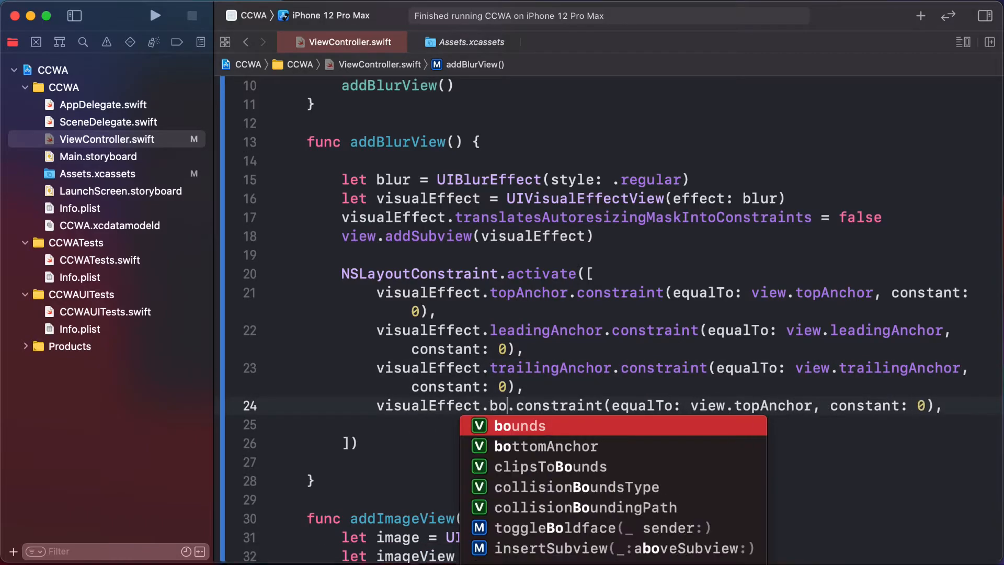
left_click(545, 446)
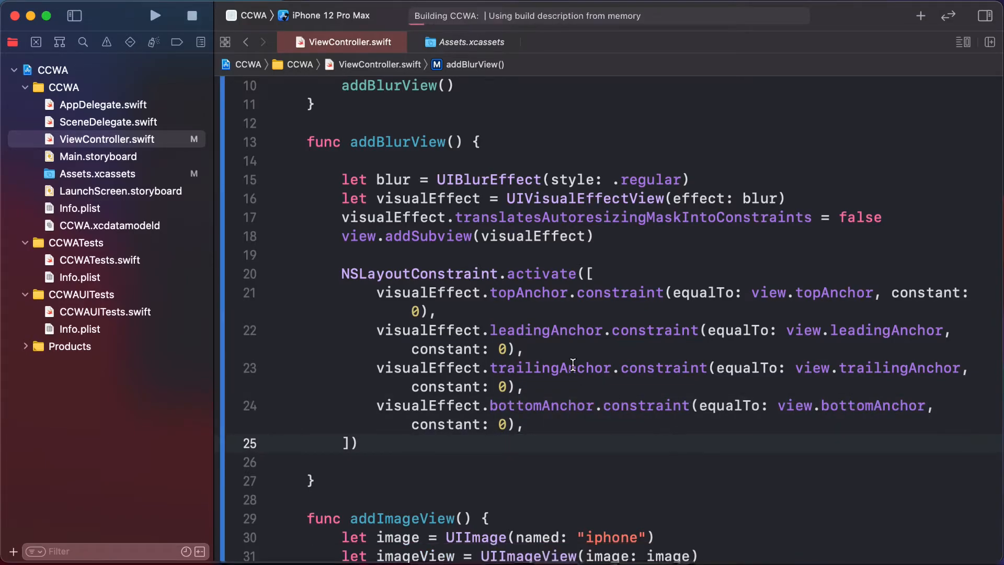
- Bring the simulator forward to see the photo fully covered by the regular blur
left_click(155, 15)
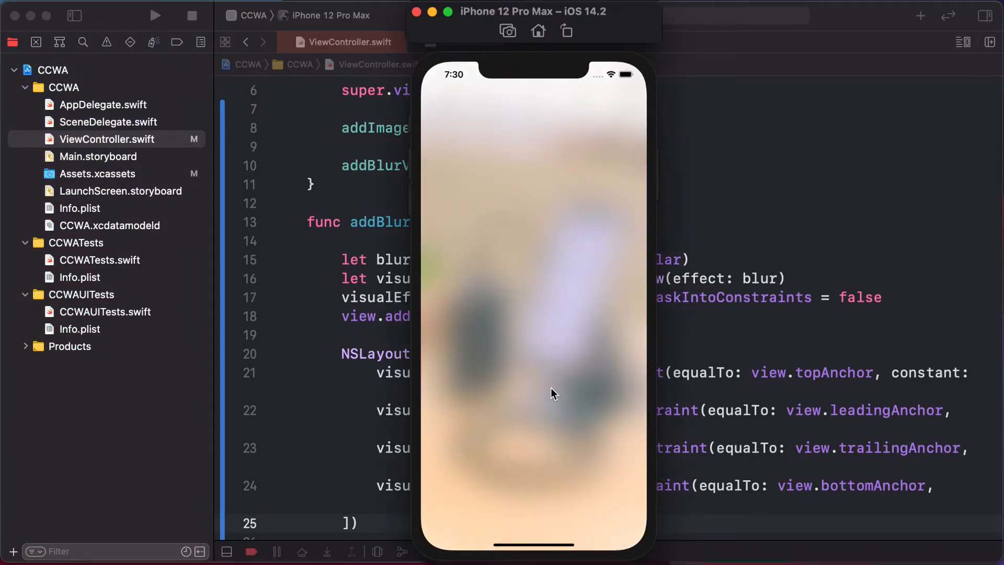
mouse_move(589, 301)
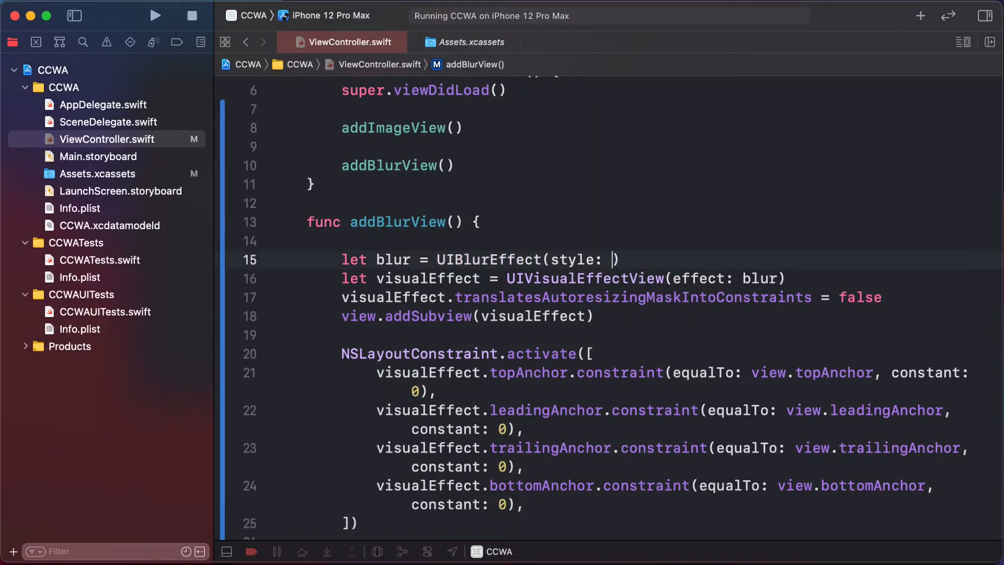
- Set the blur style to .extraLight, relaunch the app, then return to clear the style
type(".extraLight")
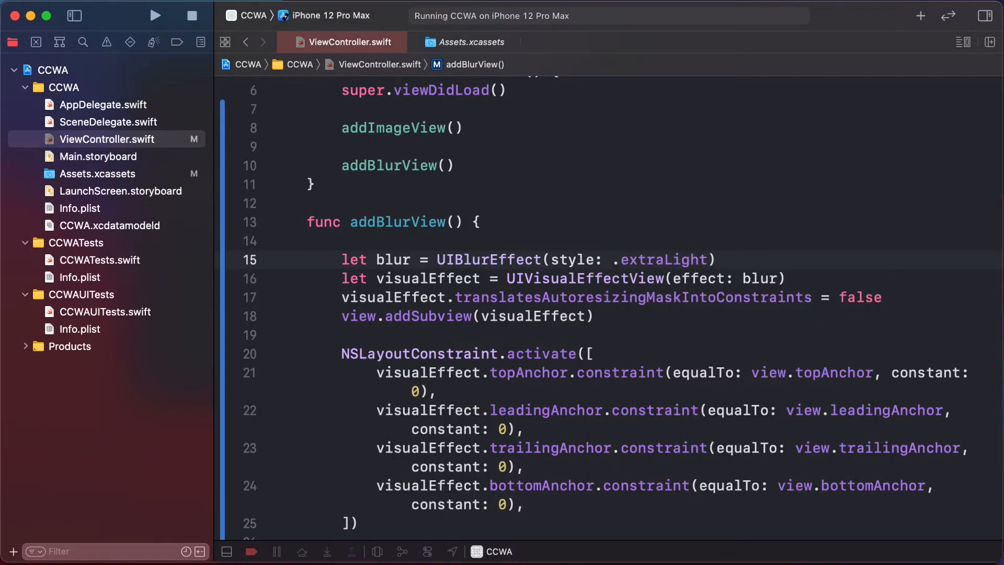
left_click(155, 16)
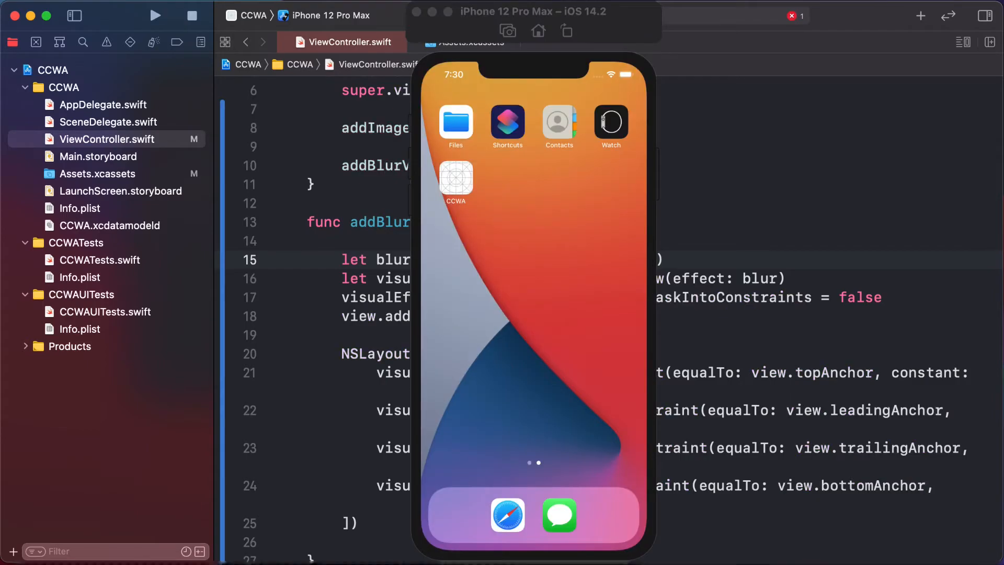
left_click(456, 180)
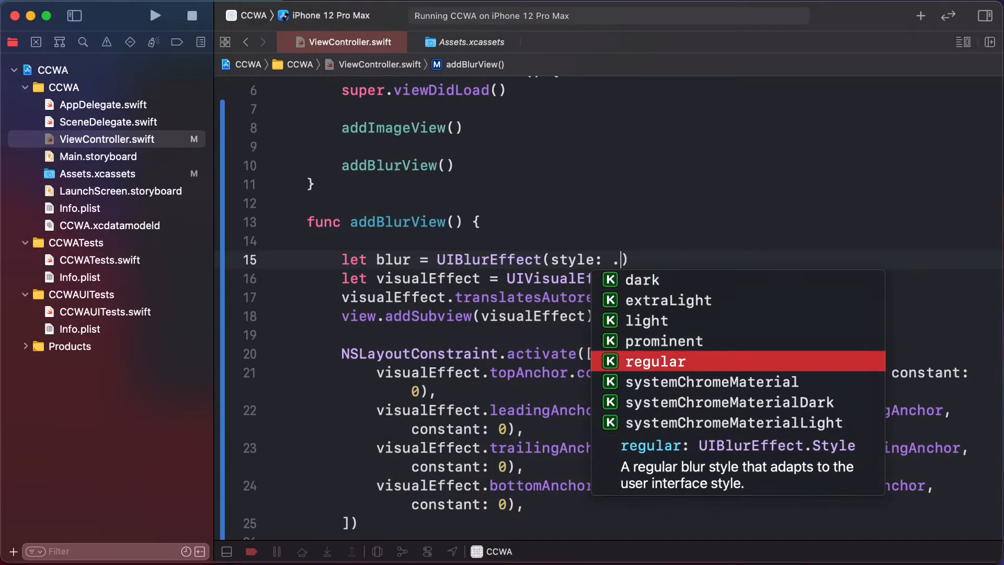
- Choose the .prominent blur style and relaunch the app to compare it
left_click(665, 341)
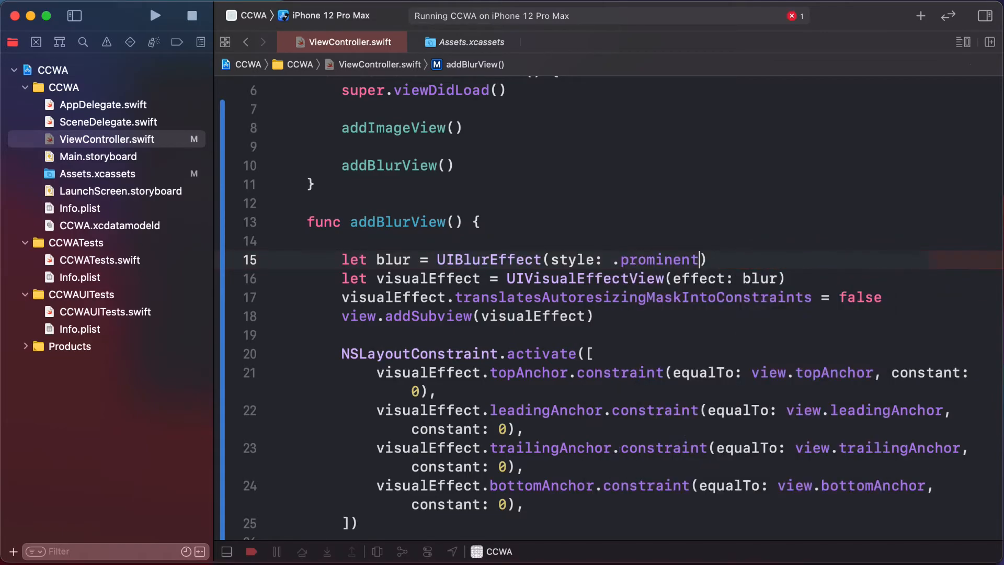
left_click(155, 16)
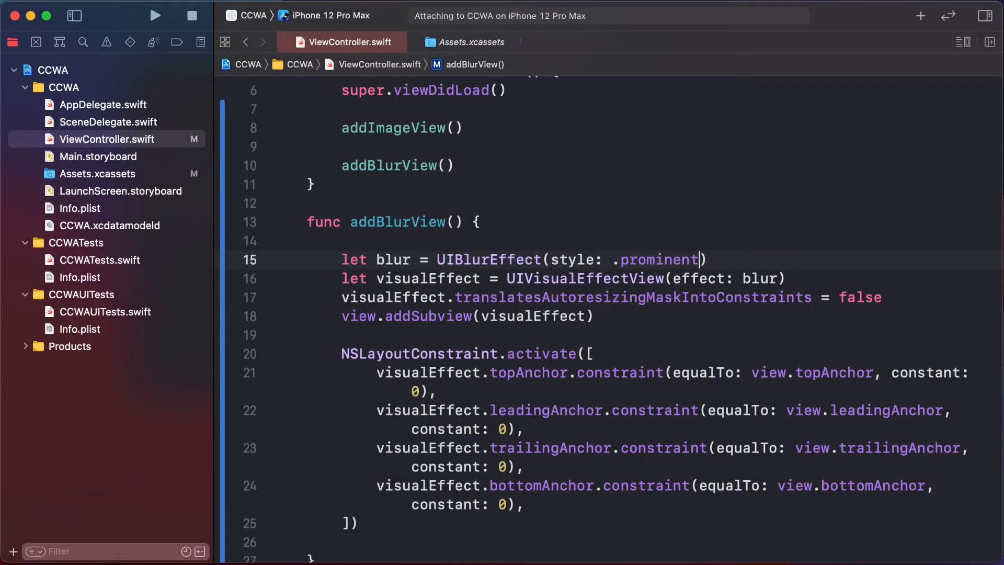
left_click(154, 16)
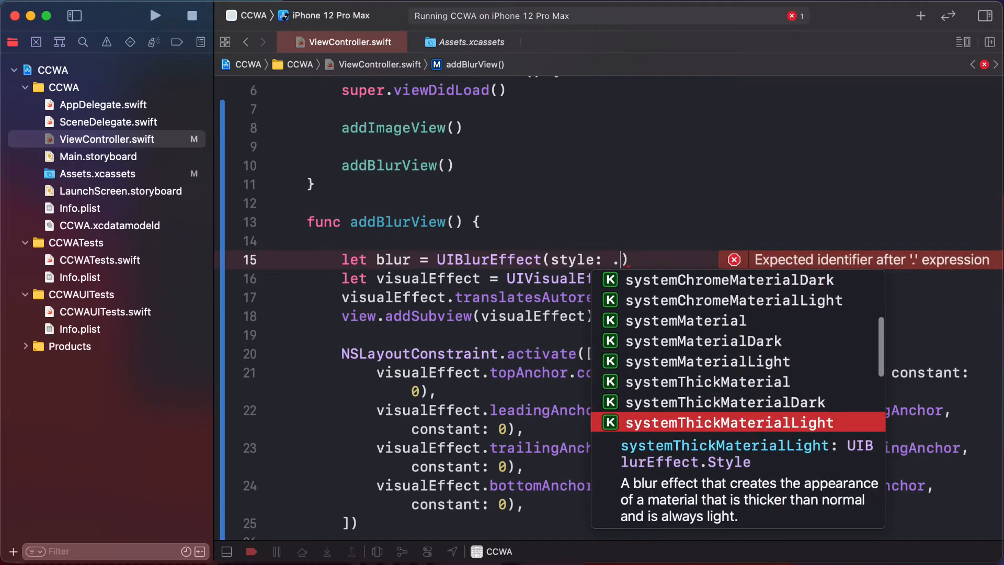
- Pick .systemUltraThinMaterialDark from the completions and bring the relaunching app forward
scroll("down", 3)
type("systemUltraThinMaterialDark")
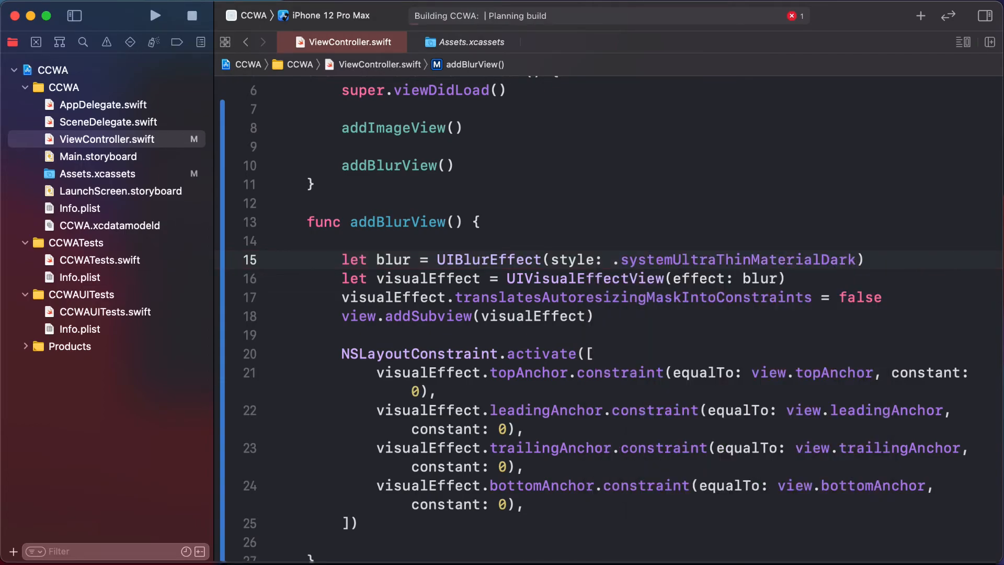
left_click(154, 15)
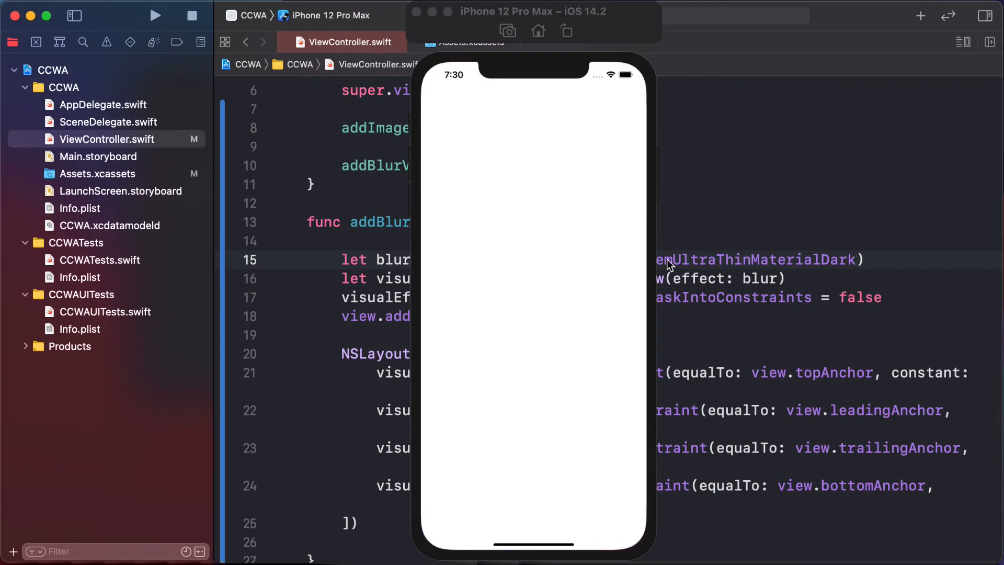